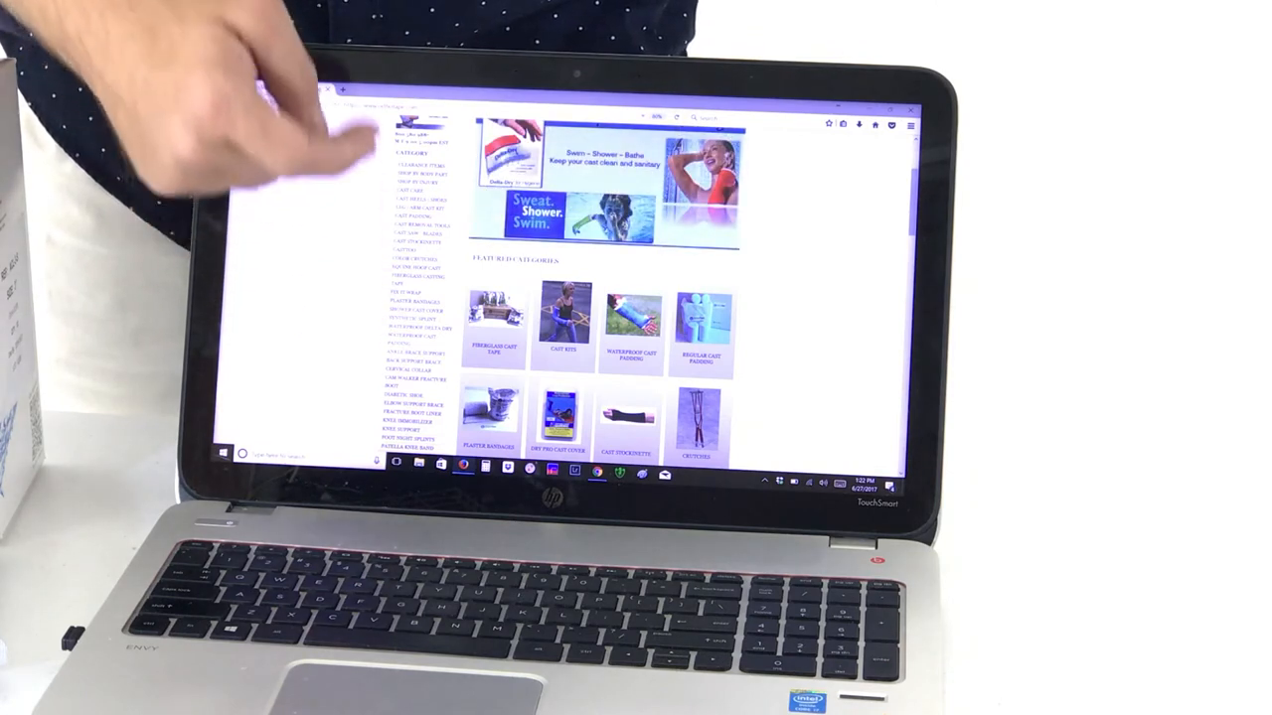
Open the Waterproof Cast Padding featured category and scroll down to its products
{"action": "scroll", "scroll_direction": "down", "scroll_amount": 3}
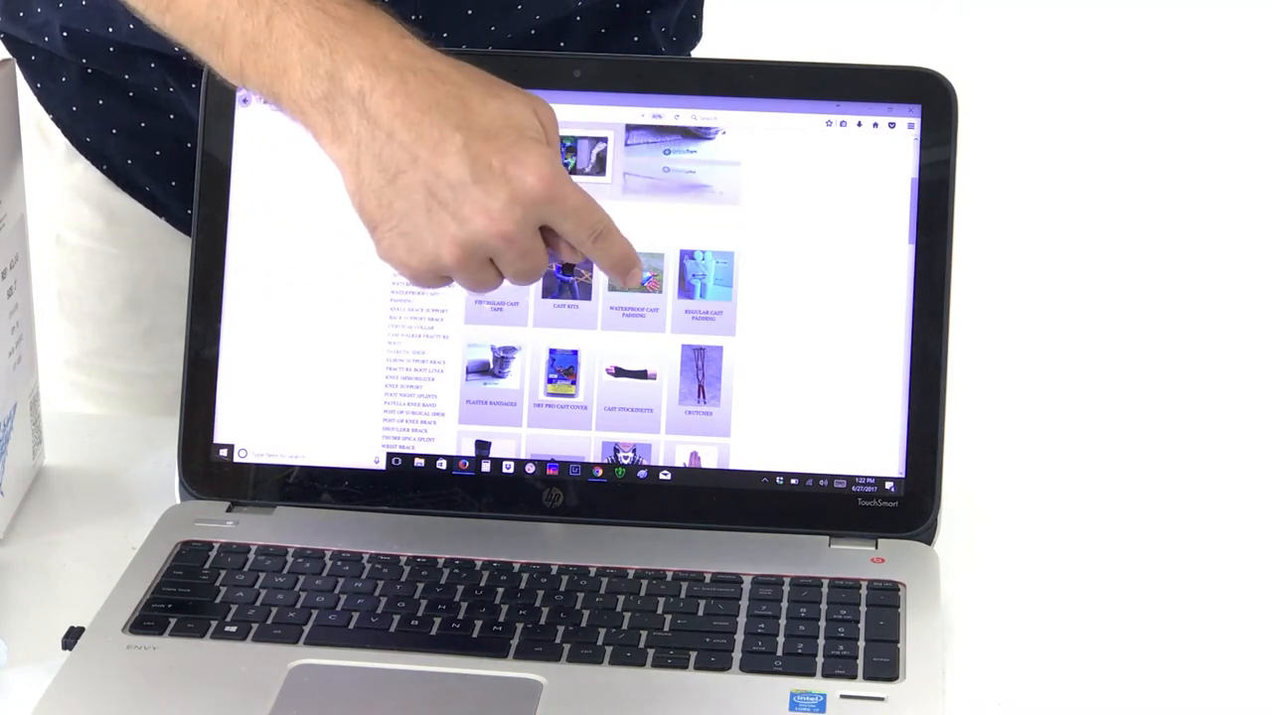
{"action": "left_click", "coordinate": [634, 274]}
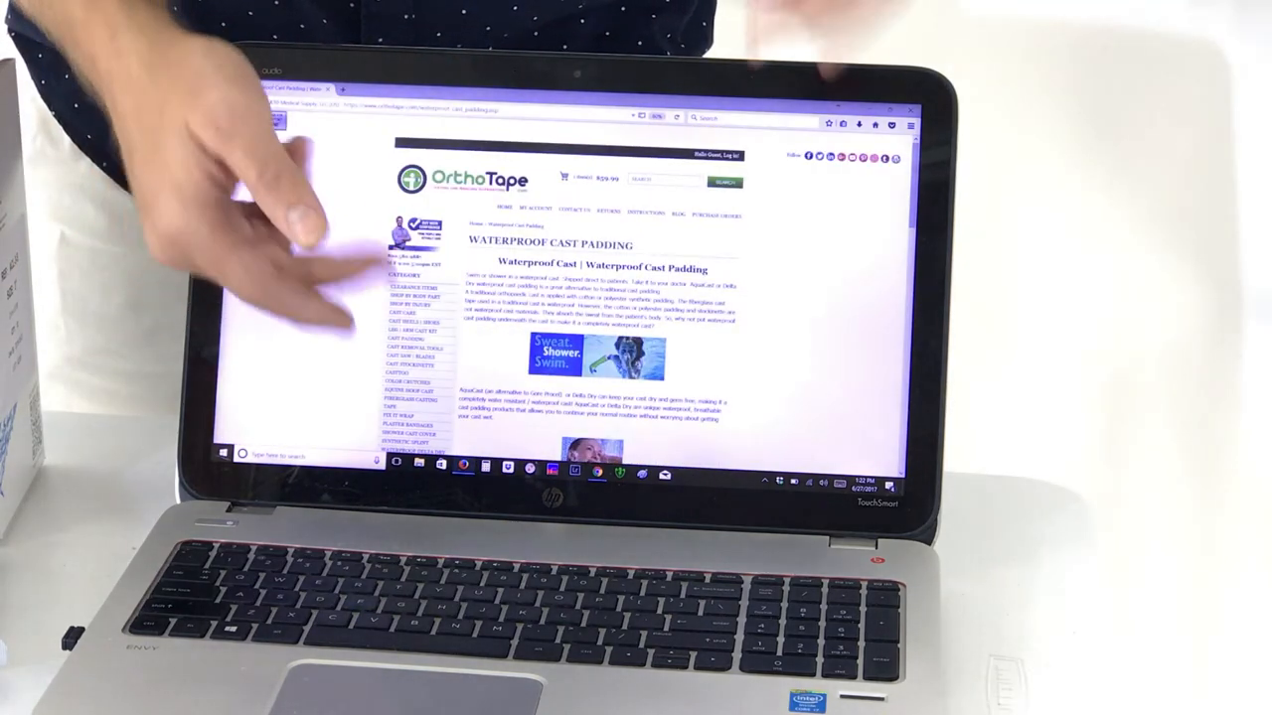
{"action": "scroll", "scroll_direction": "down", "scroll_amount": 3}
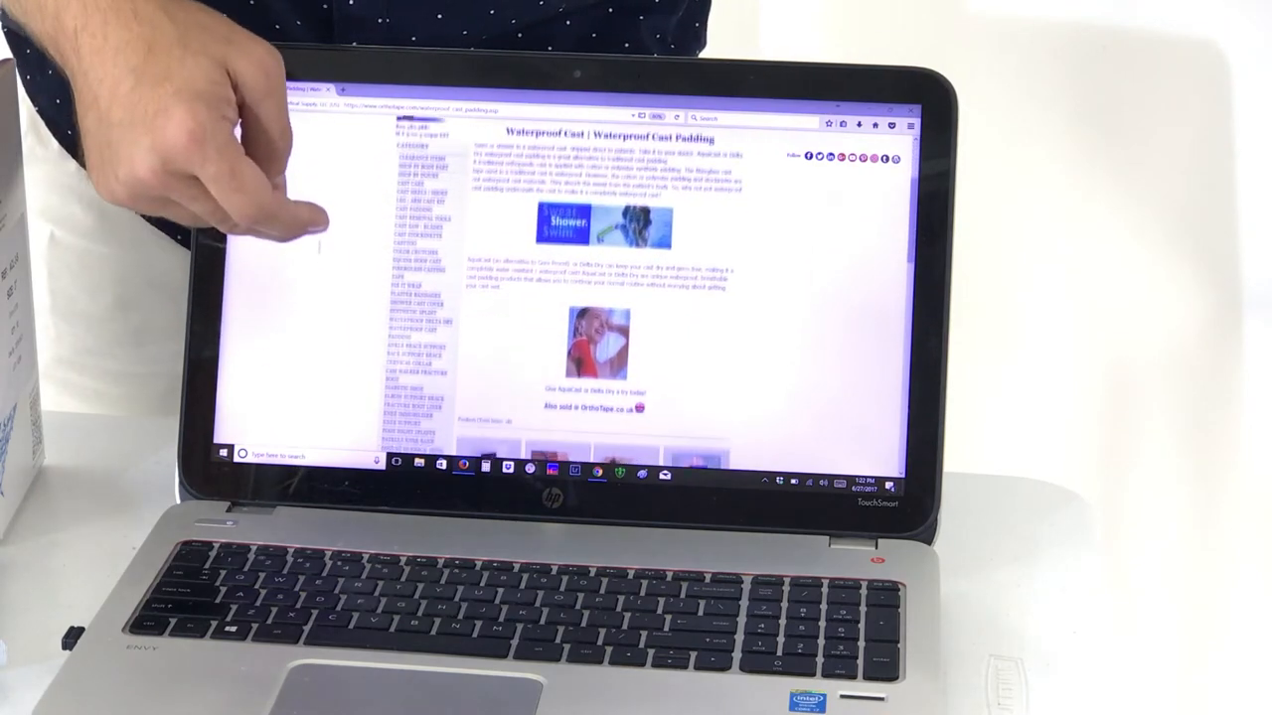
{"action": "scroll", "scroll_direction": "down", "scroll_amount": 3}
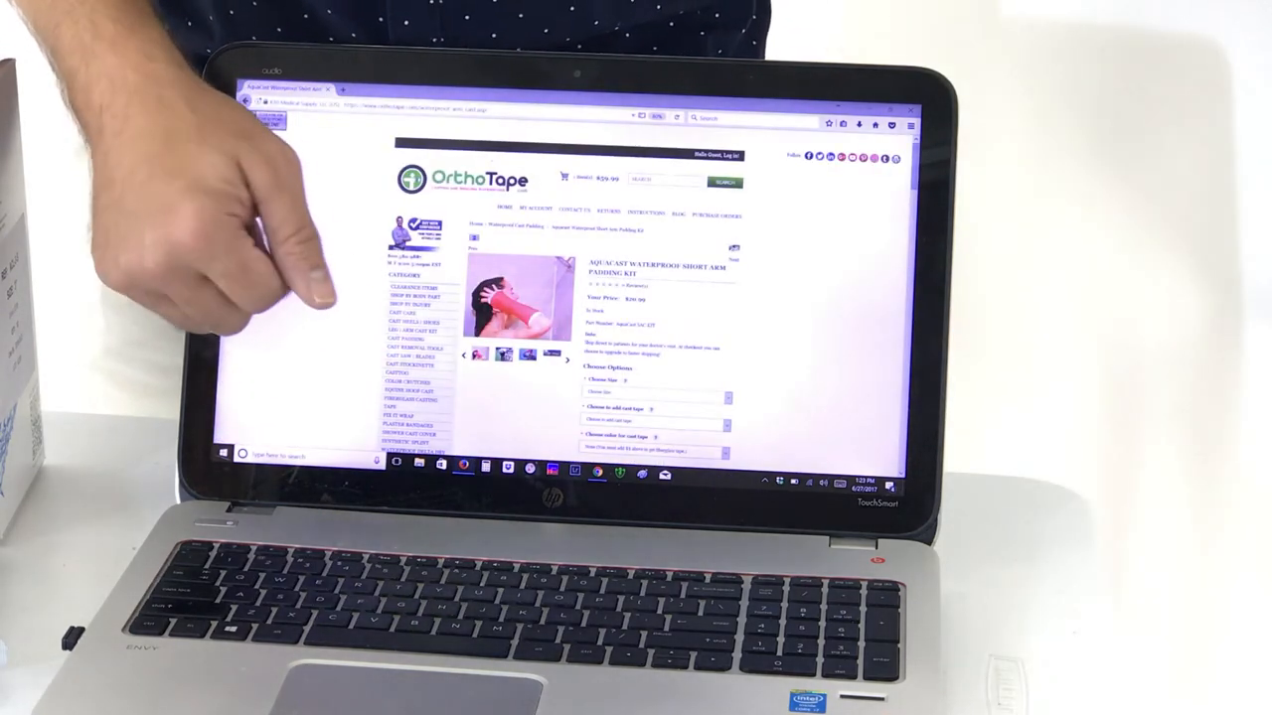
Scroll through the AquaCast kit description of components and padding sizes
{"action": "scroll", "scroll_direction": "down", "scroll_amount": 3}
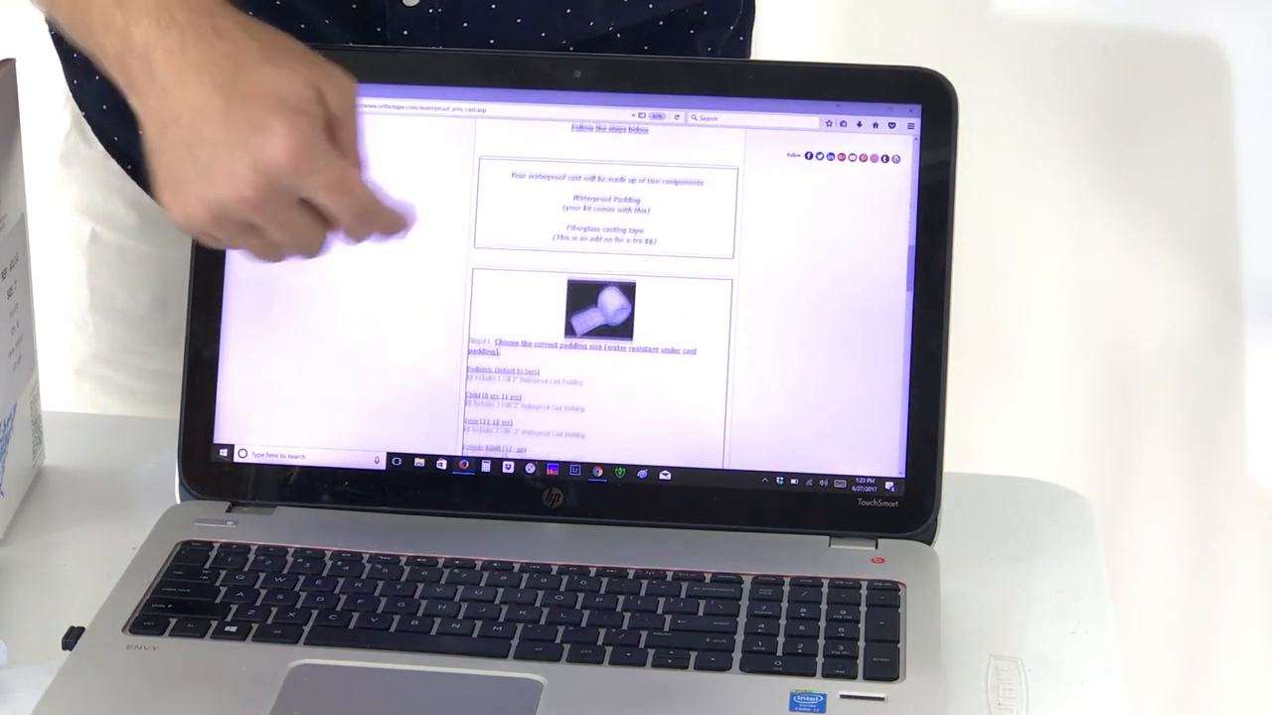
{"action": "scroll", "scroll_direction": "down", "scroll_amount": 3}
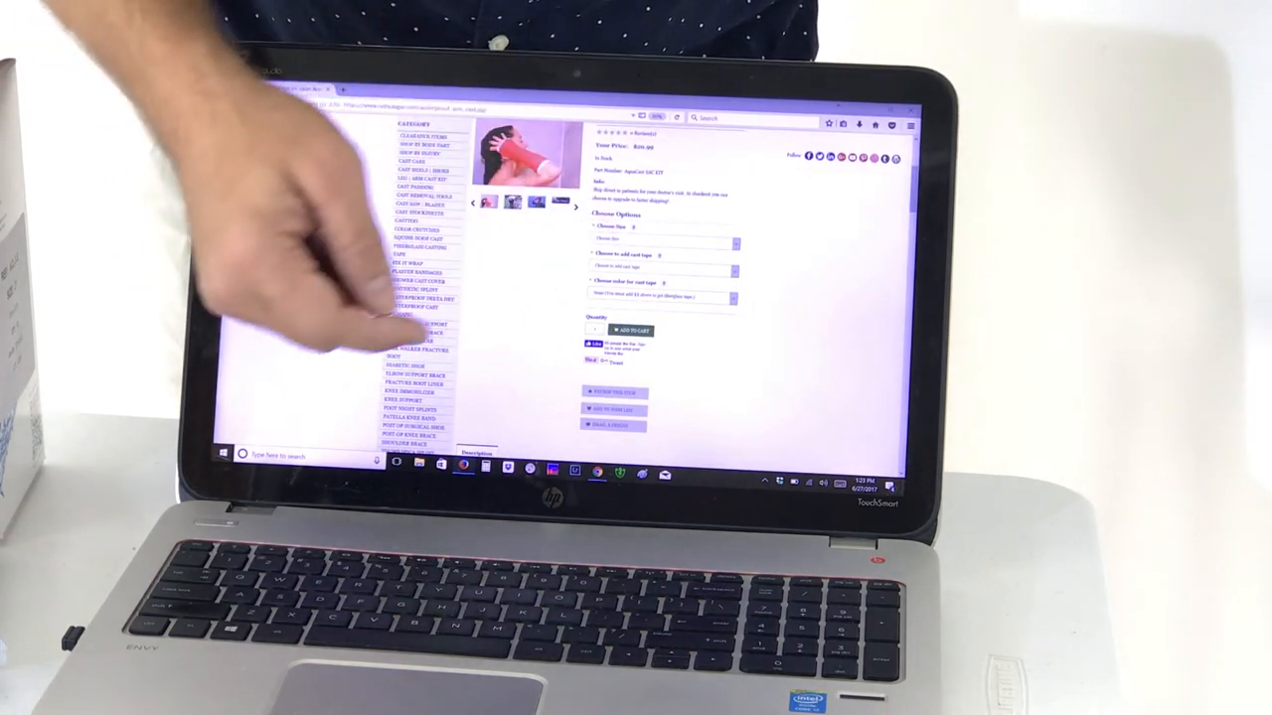
Pick a padding size from the Choose Size dropdown and bring up the cast tape choices
{"action": "left_click", "coordinate": [660, 244]}
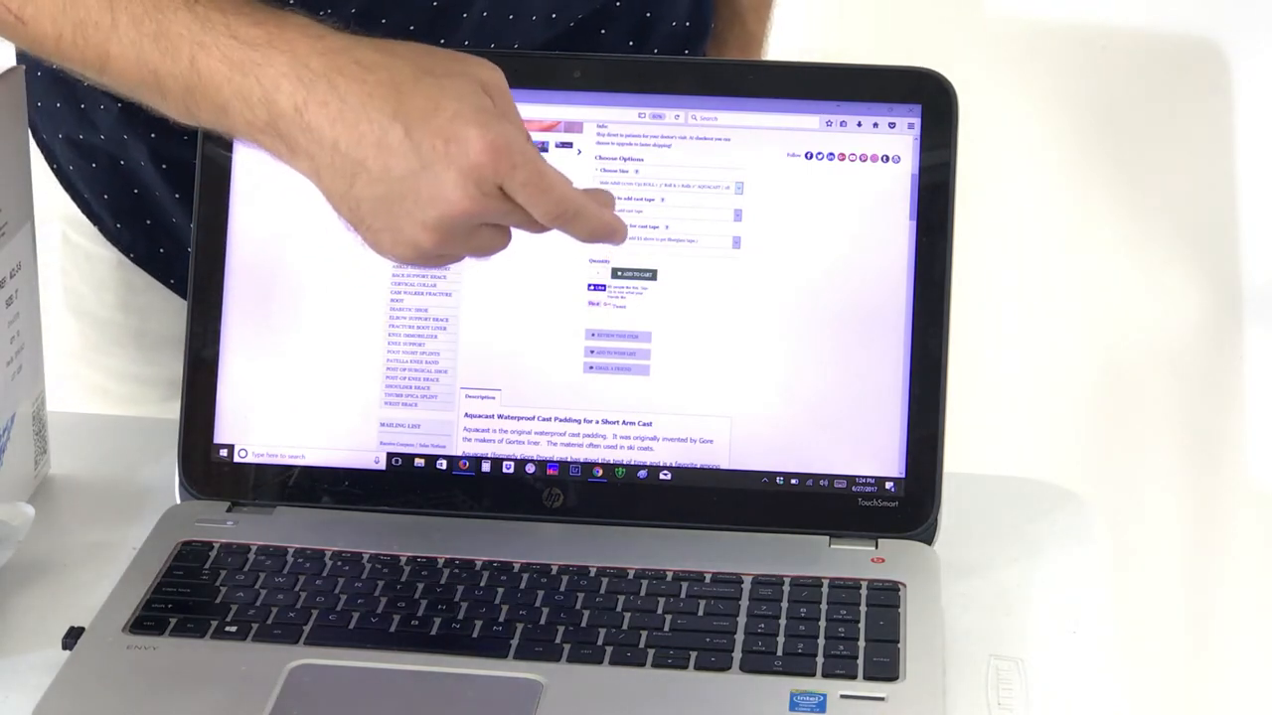
{"action": "left_click", "coordinate": [661, 215]}
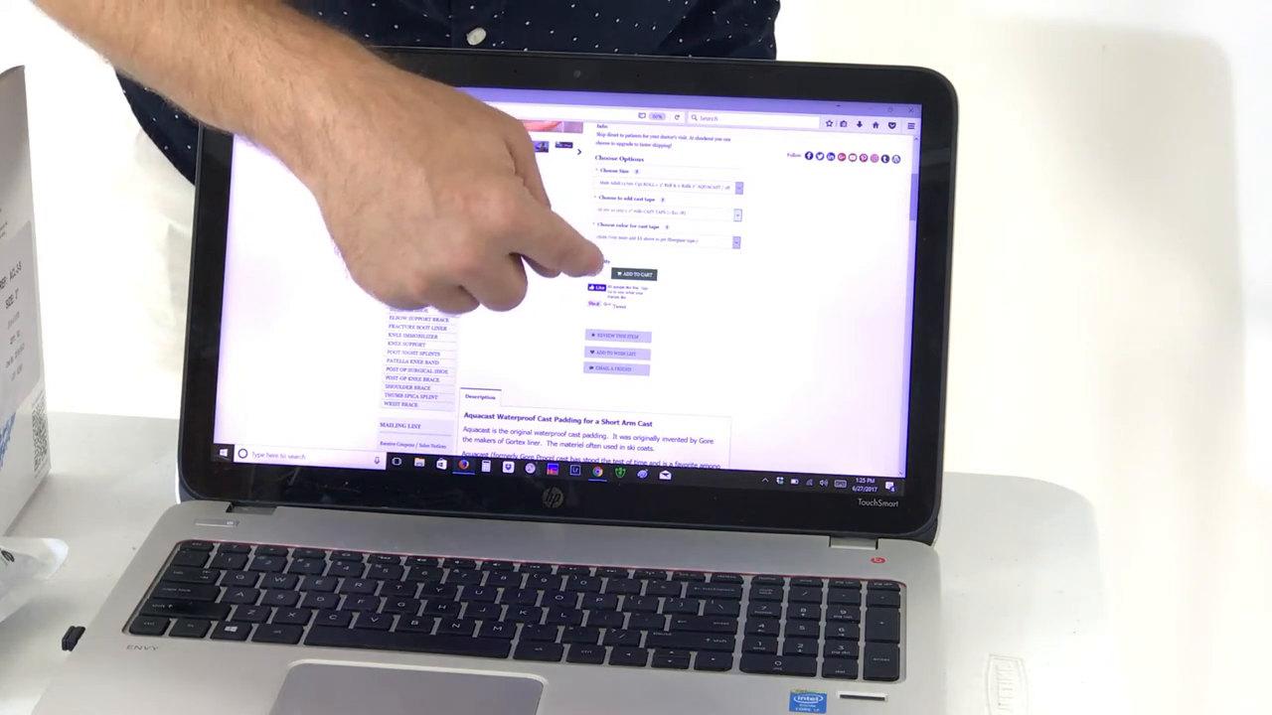
Select a cast tape add-on option for the AquaCast kit
{"action": "left_click", "coordinate": [663, 241]}
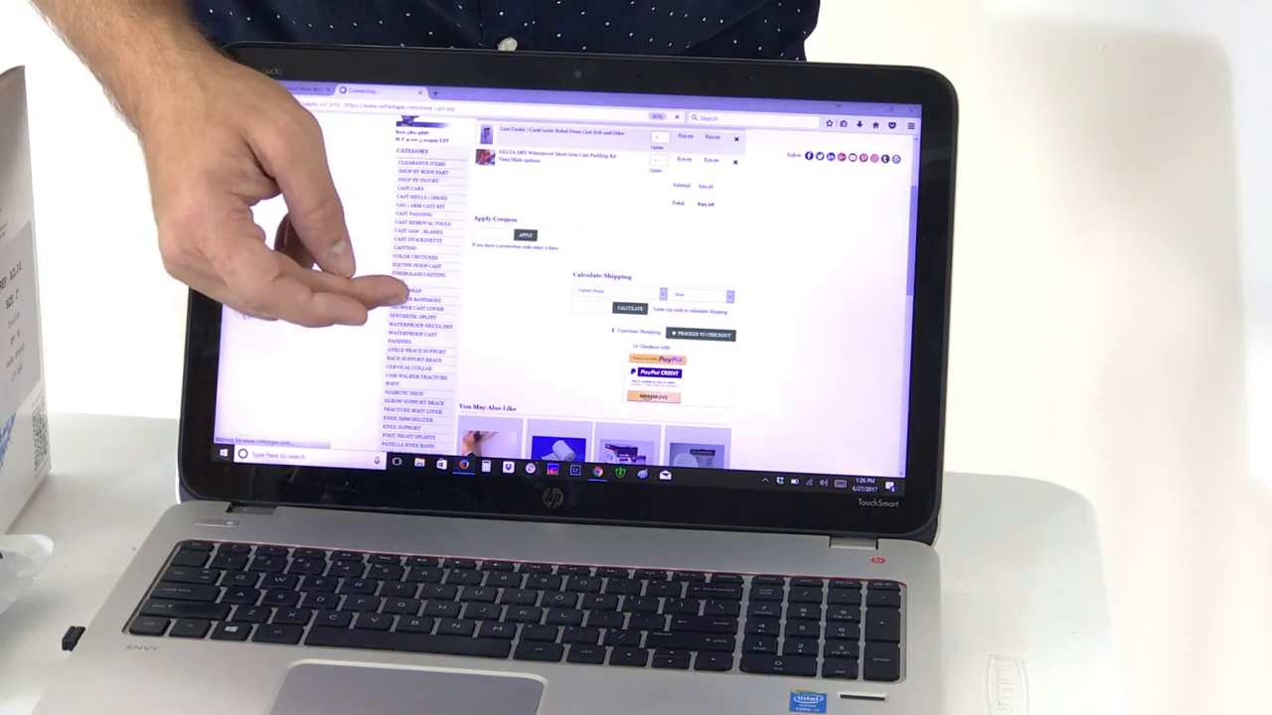
Proceed from the cart to checkout and scroll through the billing and payment form
{"action": "left_click", "coordinate": [691, 334]}
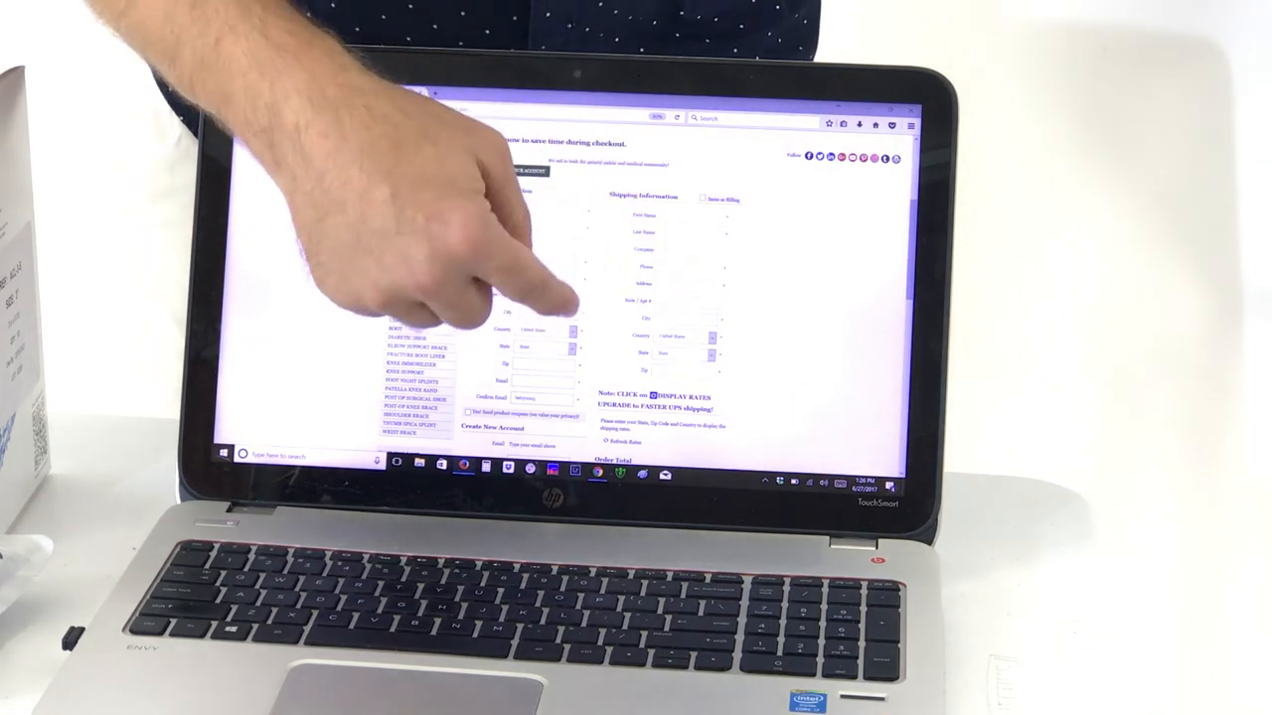
{"action": "scroll", "scroll_direction": "down", "scroll_amount": 3}
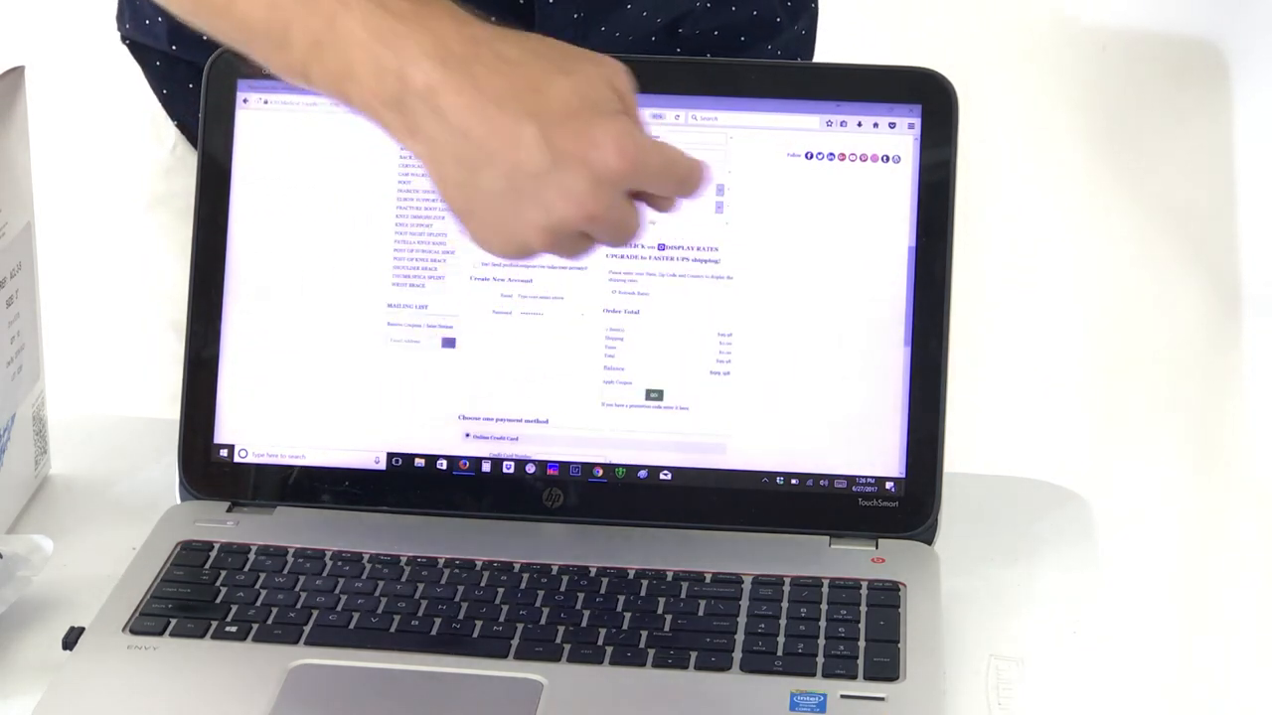